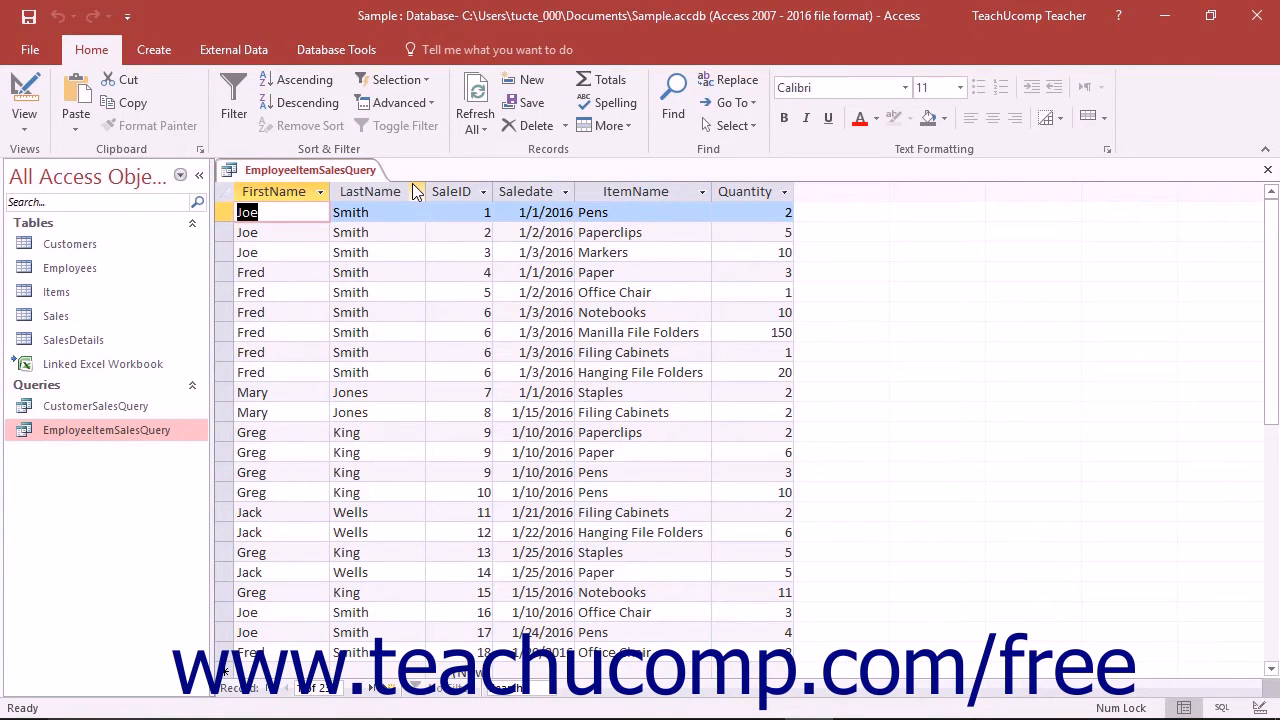
mouse_move(1268, 169)
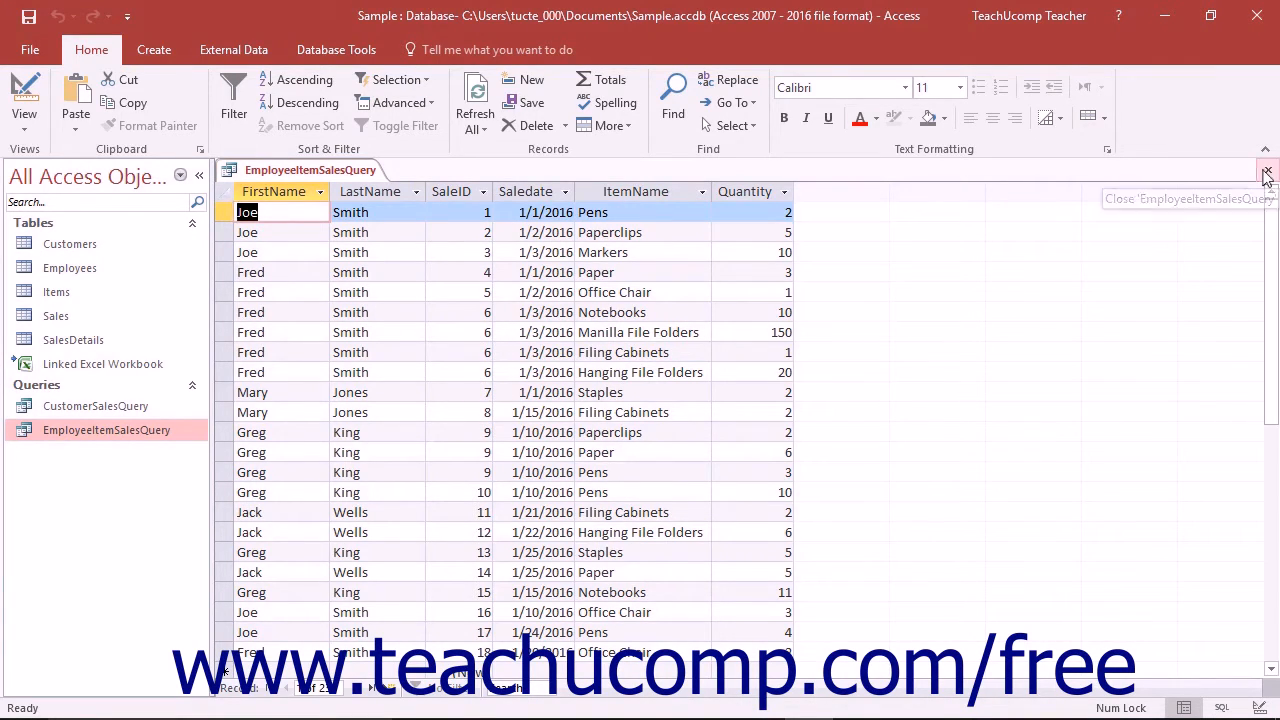
Step: Close the EmployeeItemSalesQuery results tab
click(1266, 180)
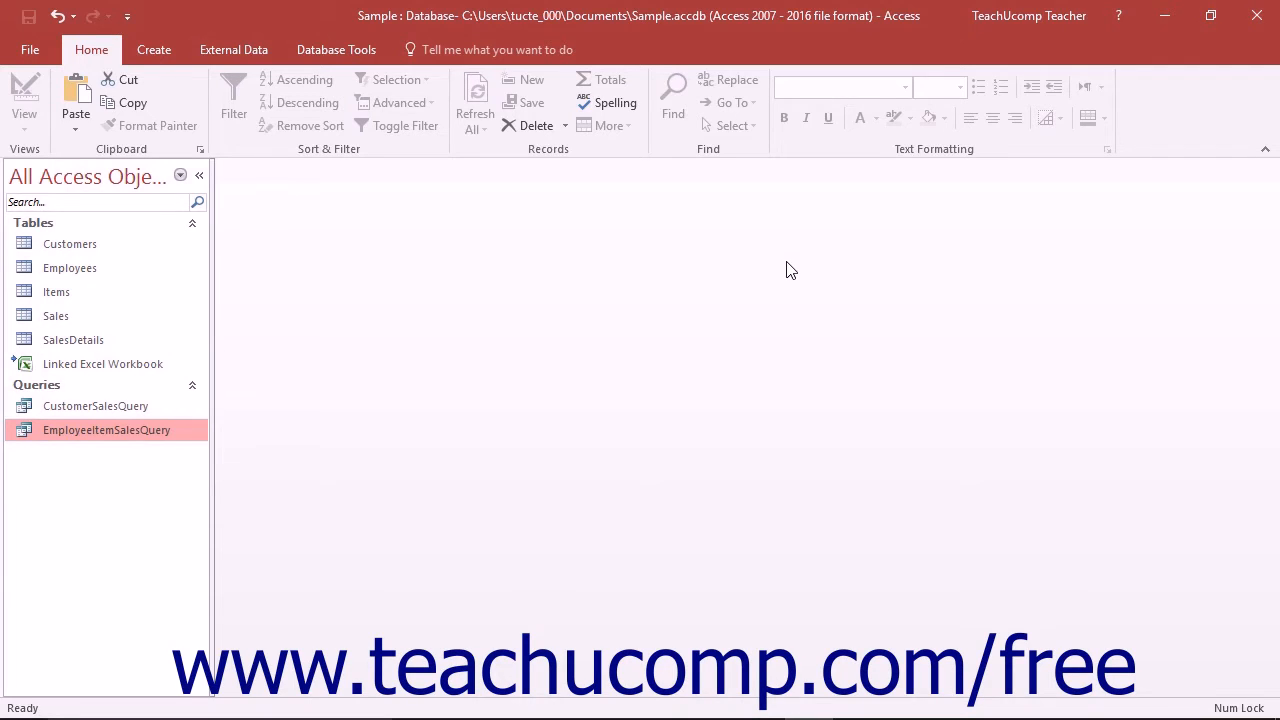
mouse_move(513, 263)
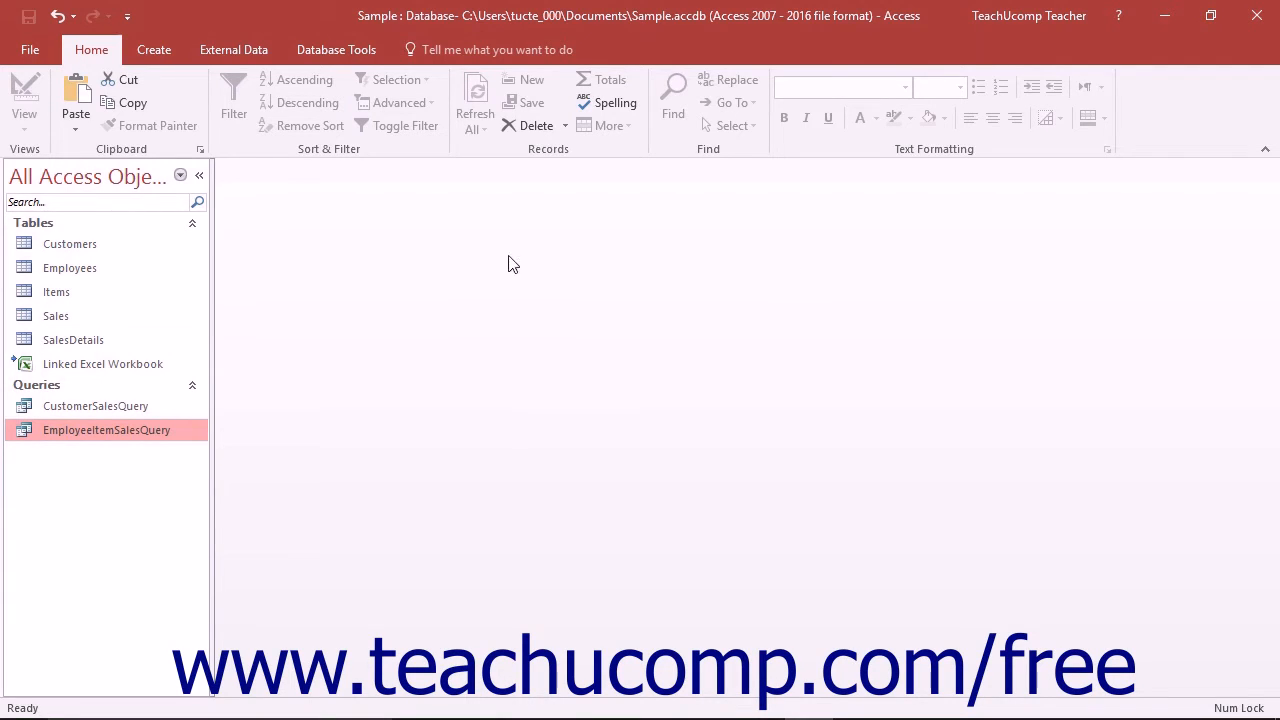
Step: Choose Crosstab Query Wizard in the New Query dialog from the Create tab's Query Wizard
click(153, 49)
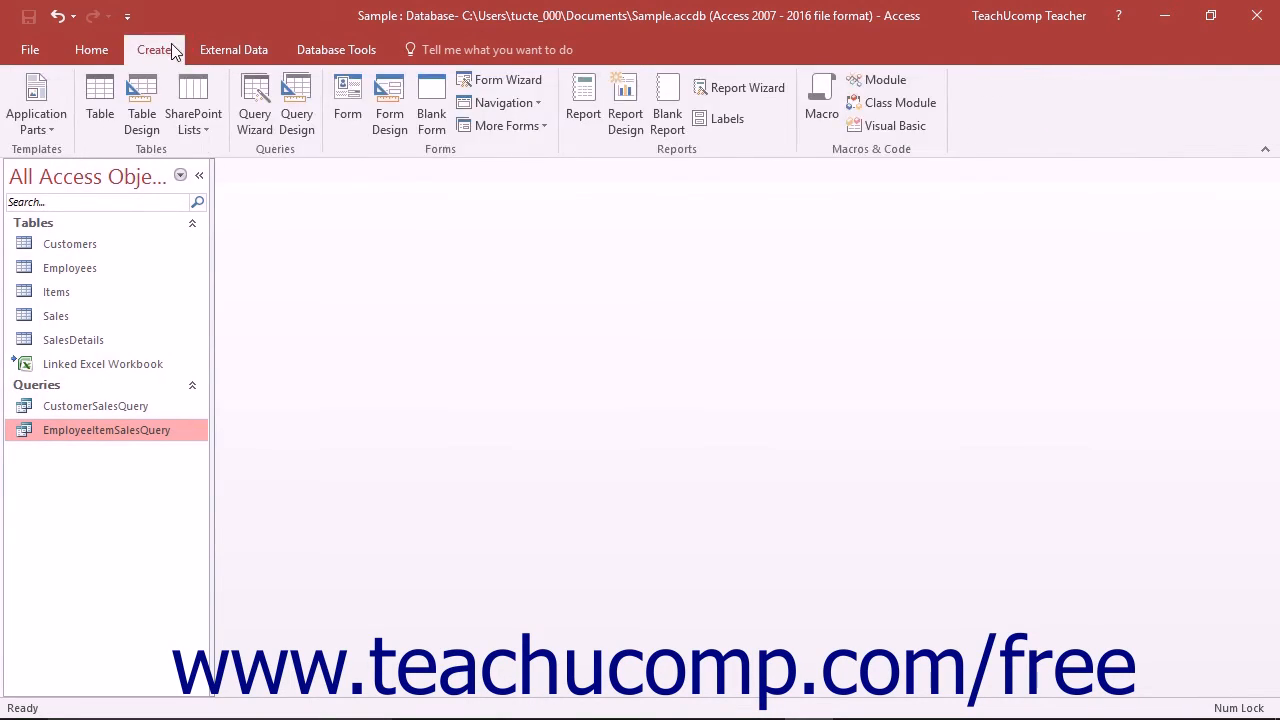
mouse_move(254, 100)
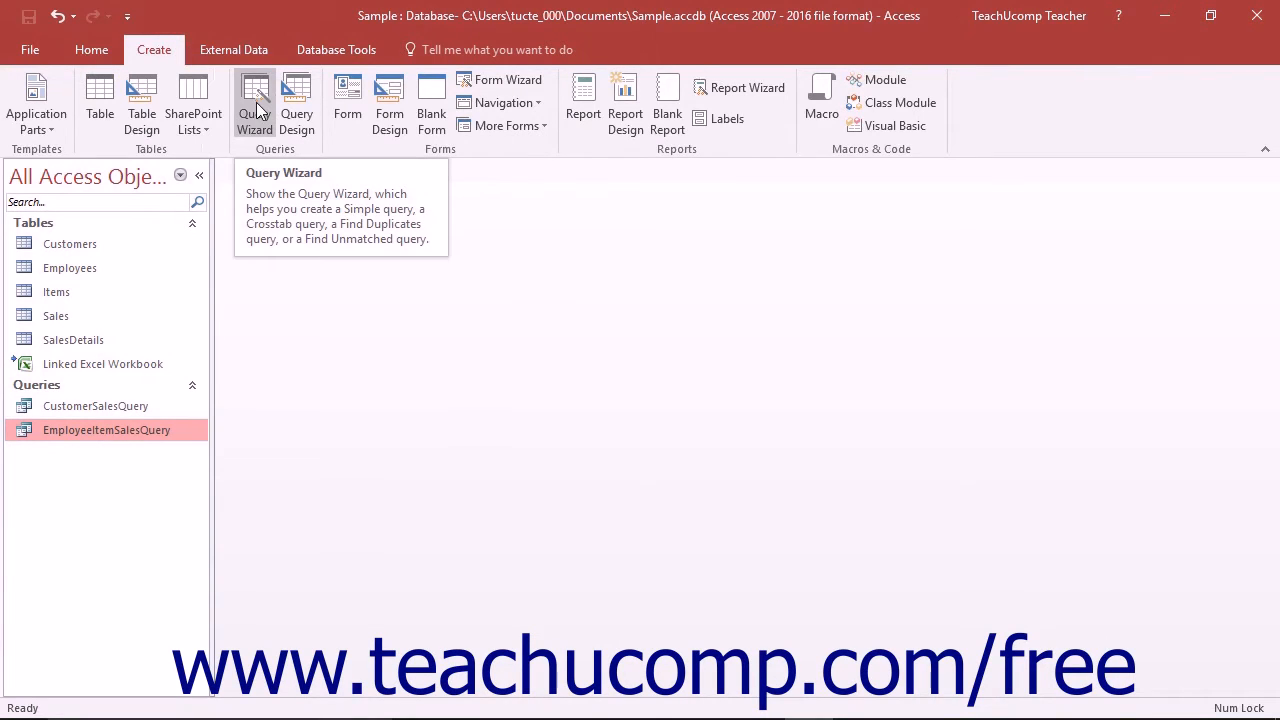
click(255, 100)
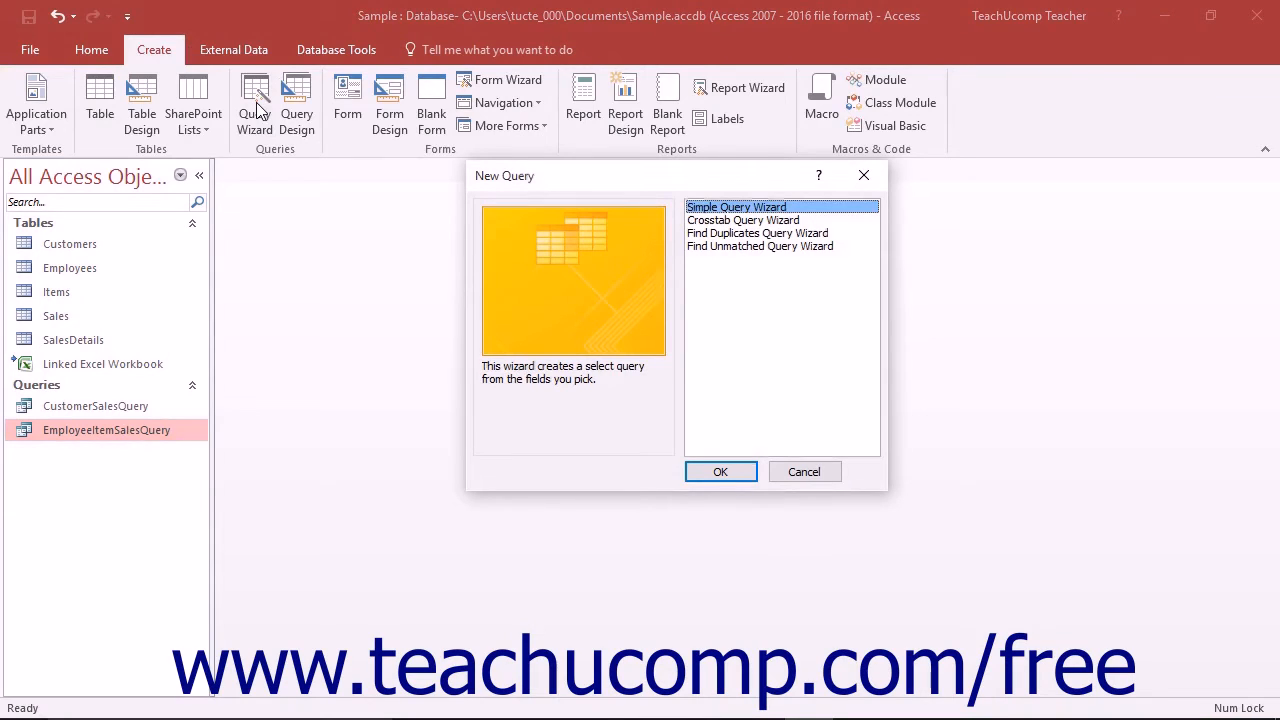
click(725, 219)
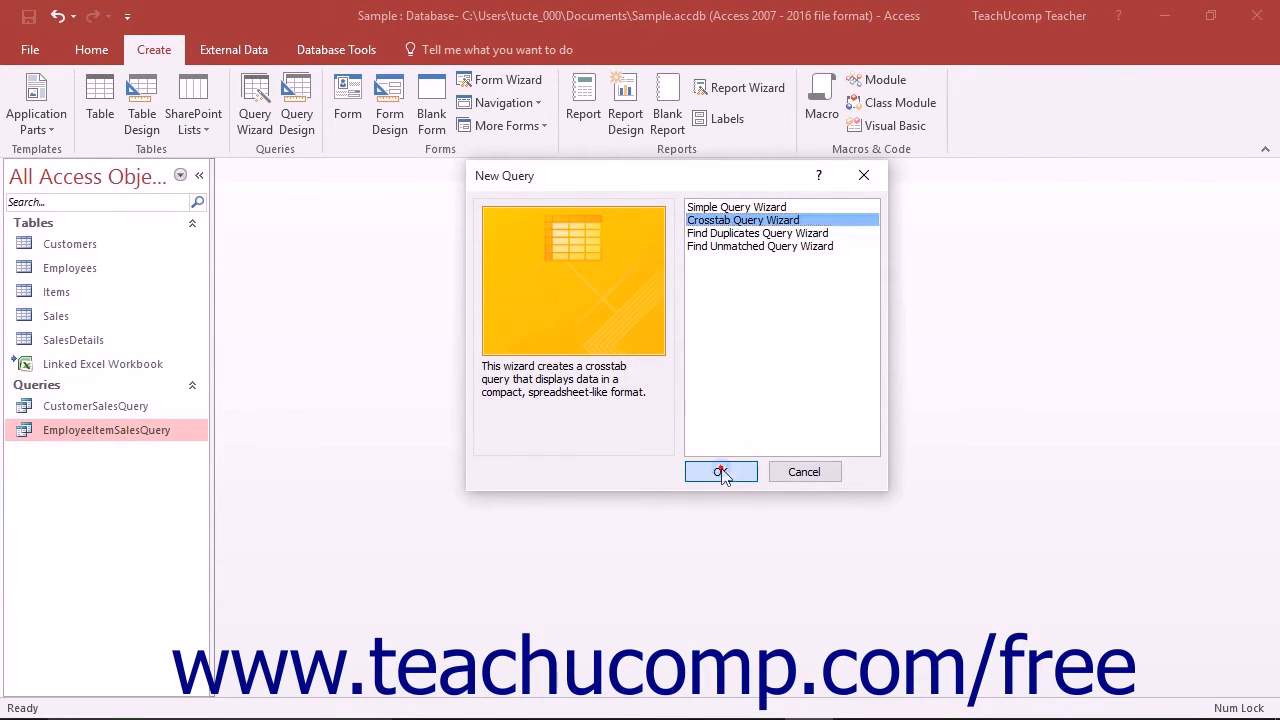
Step: Select Query: EmployeeItemSalesQuery as the crosstab wizard's data source
click(721, 471)
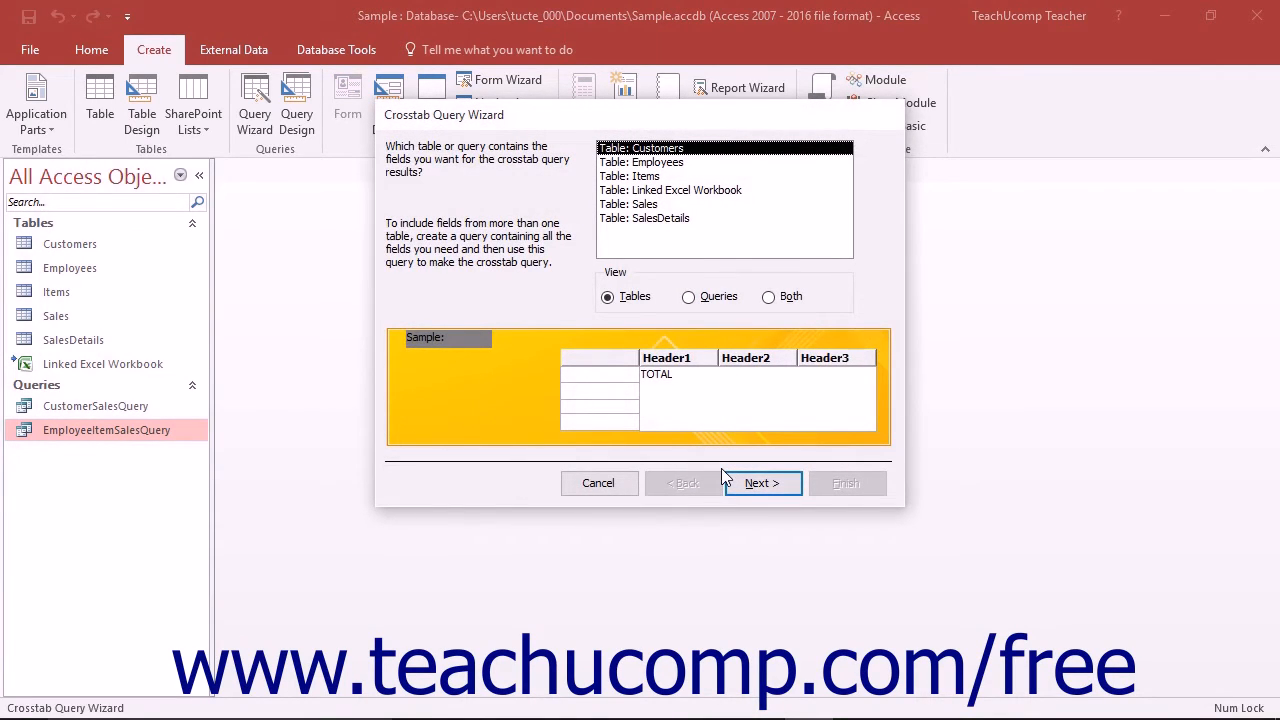
mouse_move(702, 318)
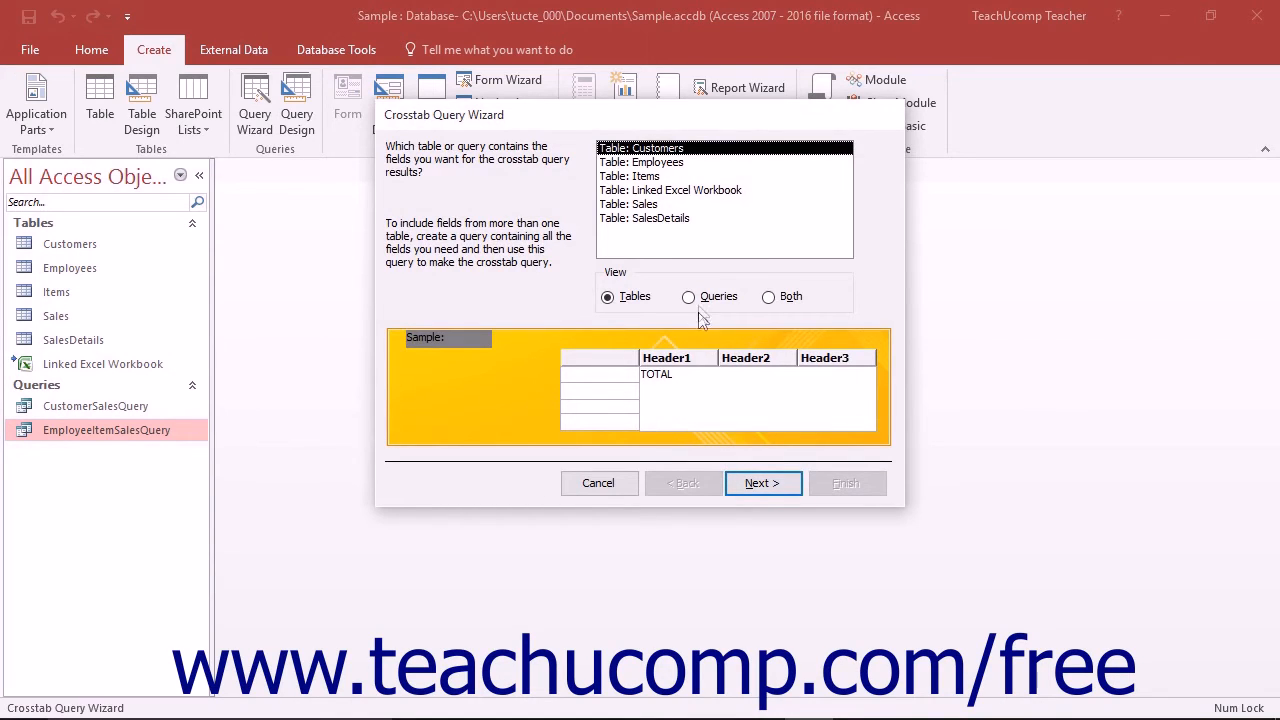
click(688, 296)
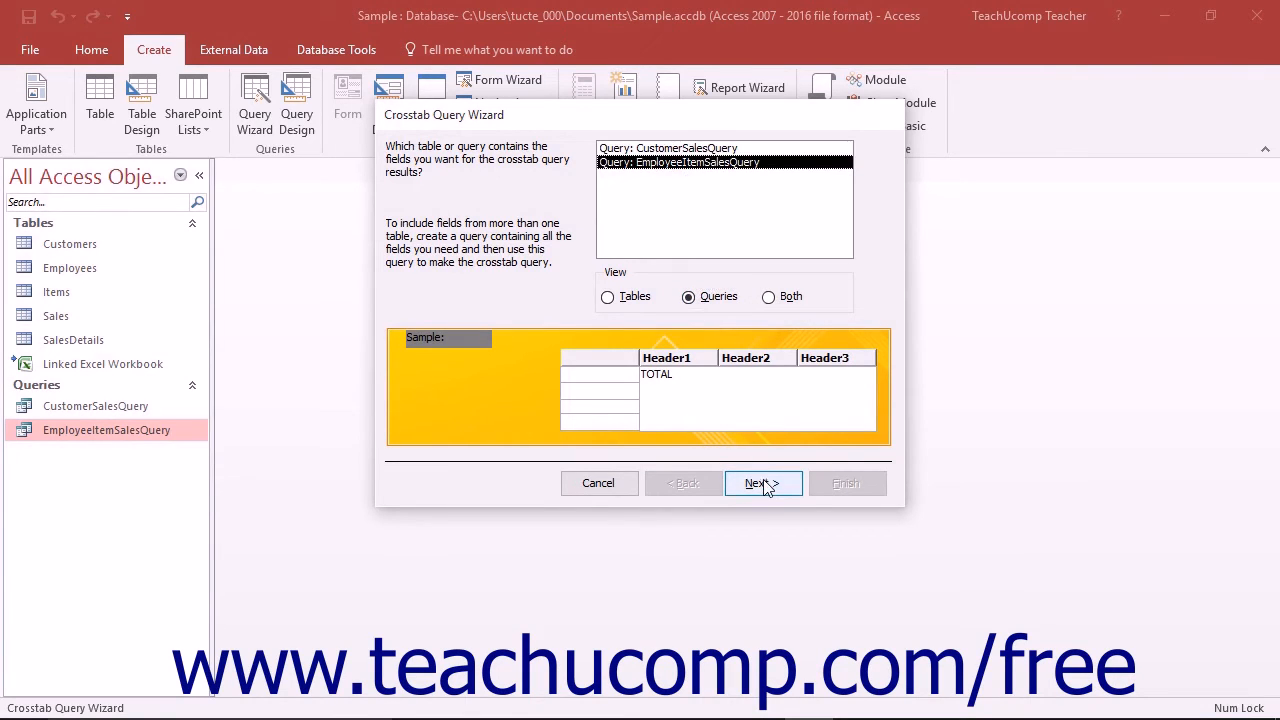
click(763, 483)
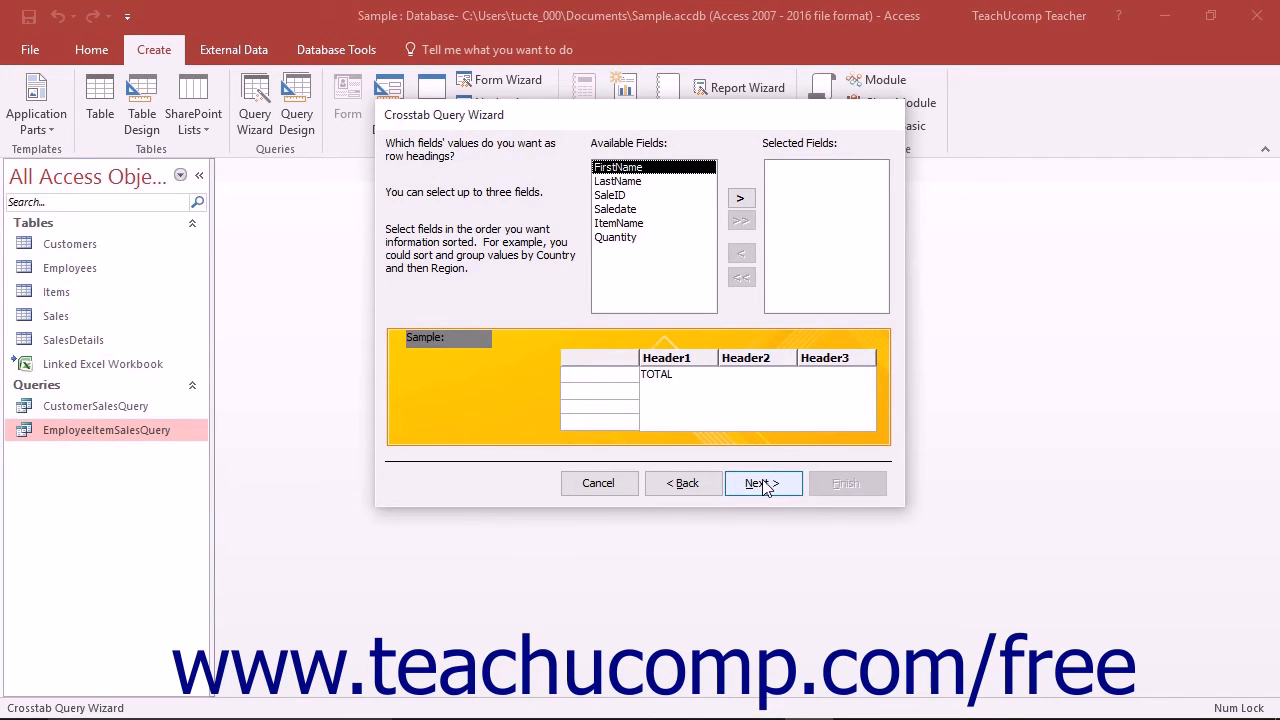
mouse_move(735, 409)
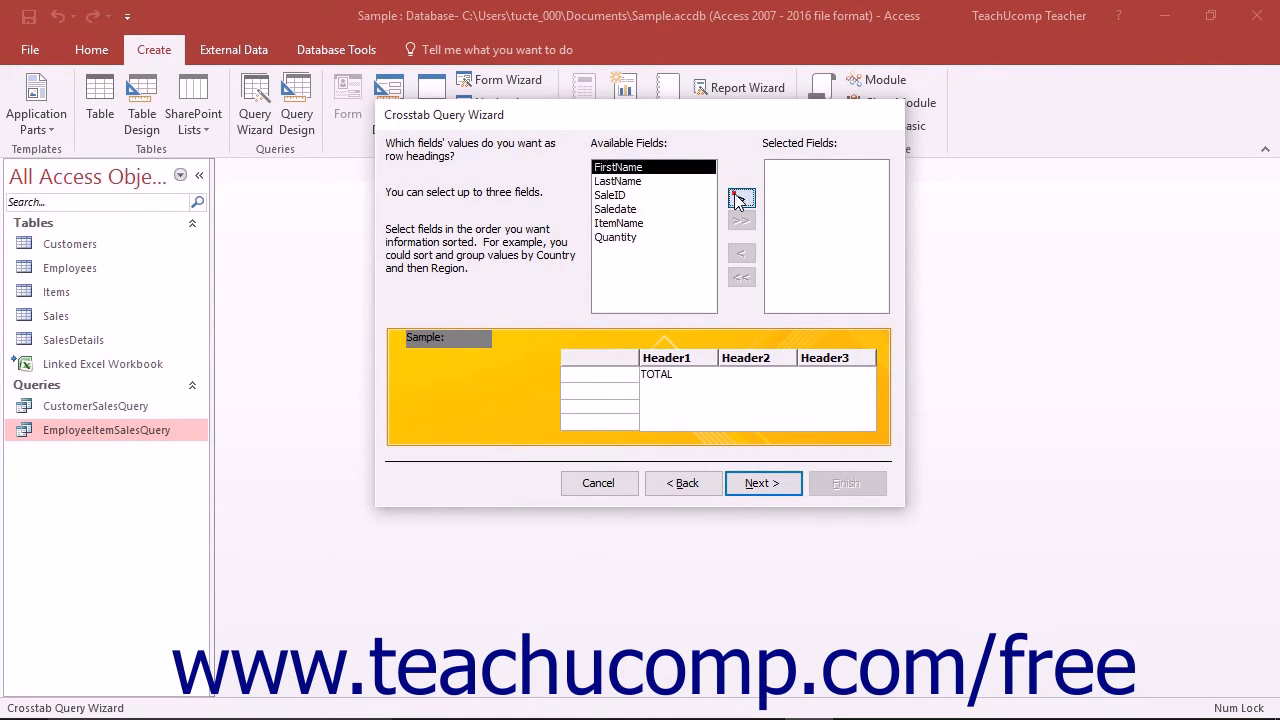
Step: Add FirstName and LastName as the crosstab row headings
click(741, 197)
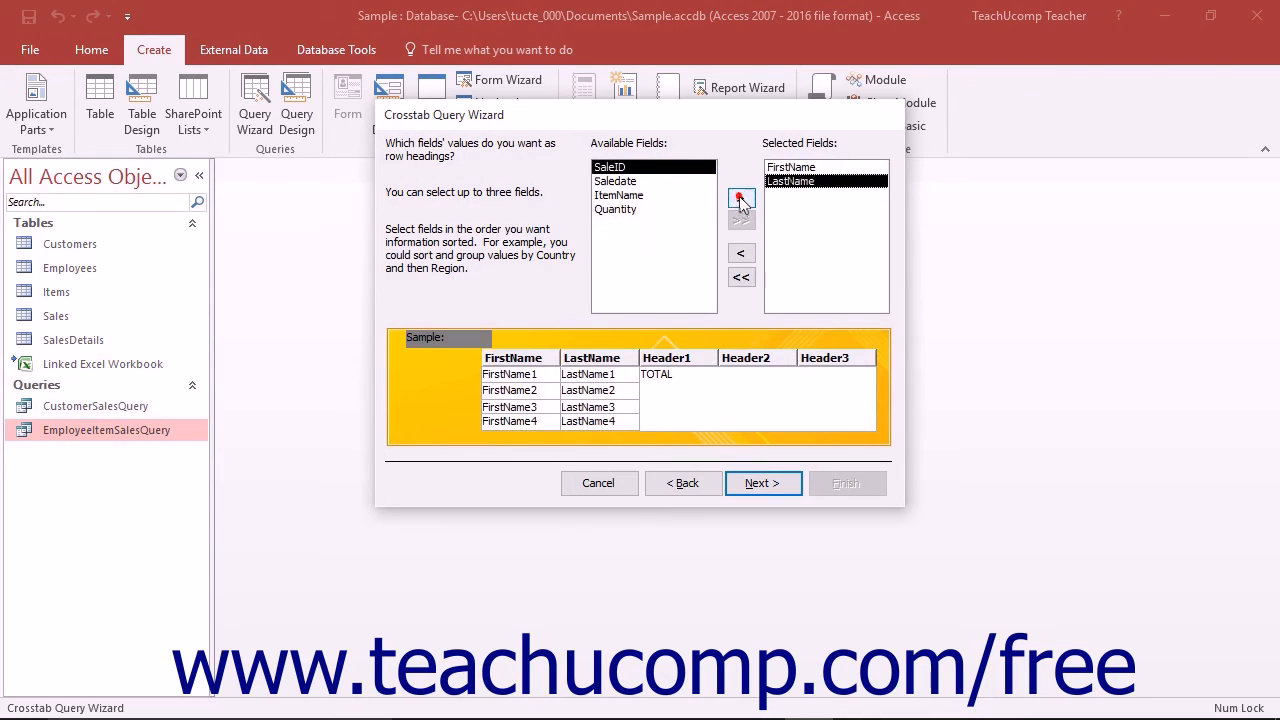
mouse_move(800, 328)
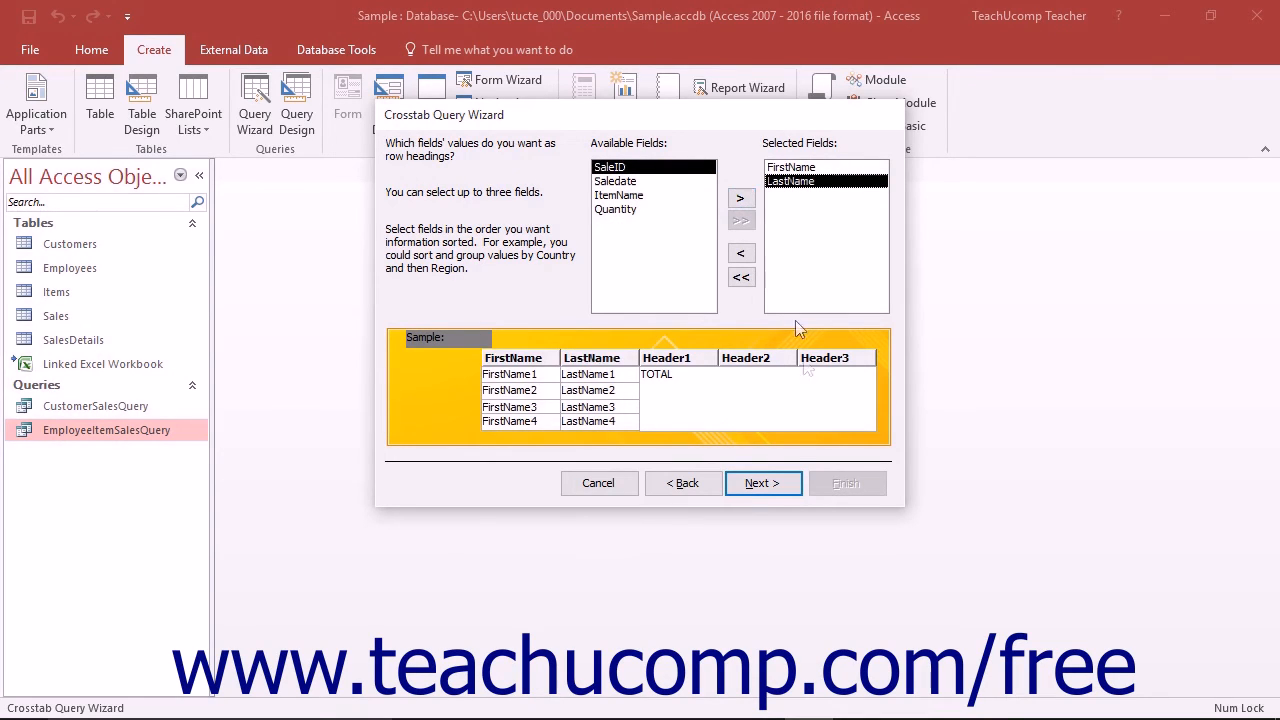
click(763, 483)
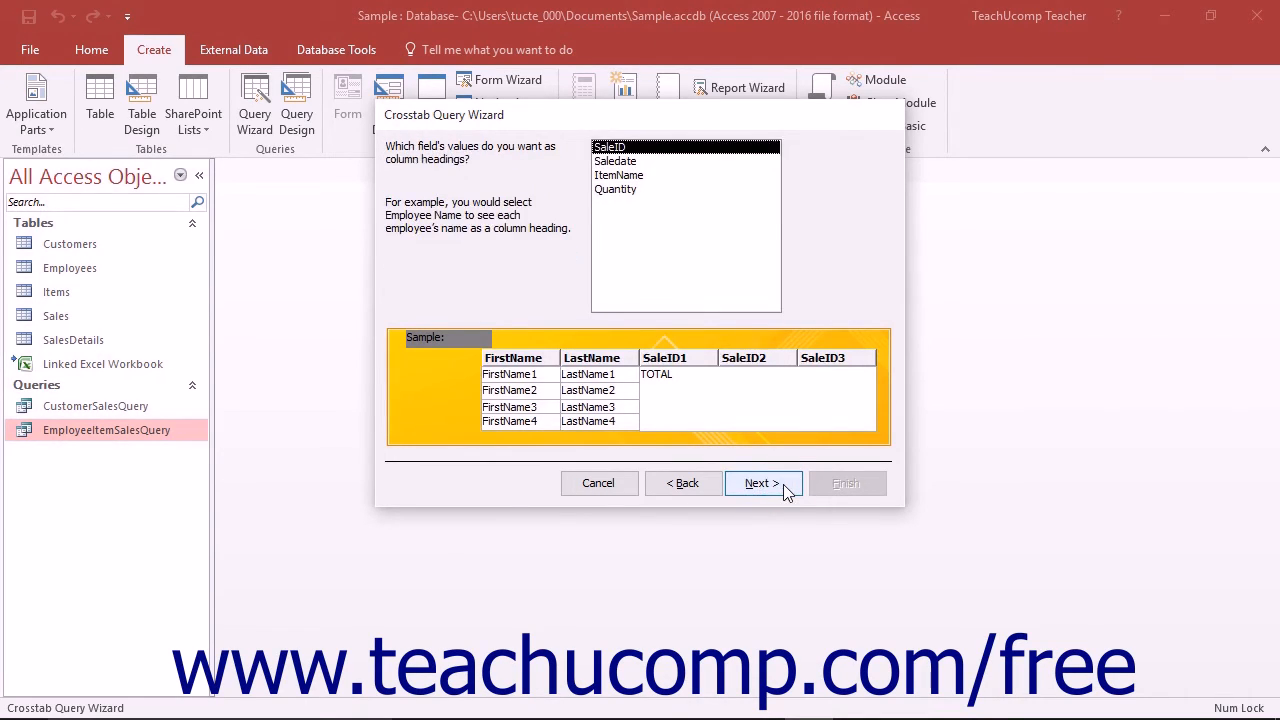
mouse_move(758, 433)
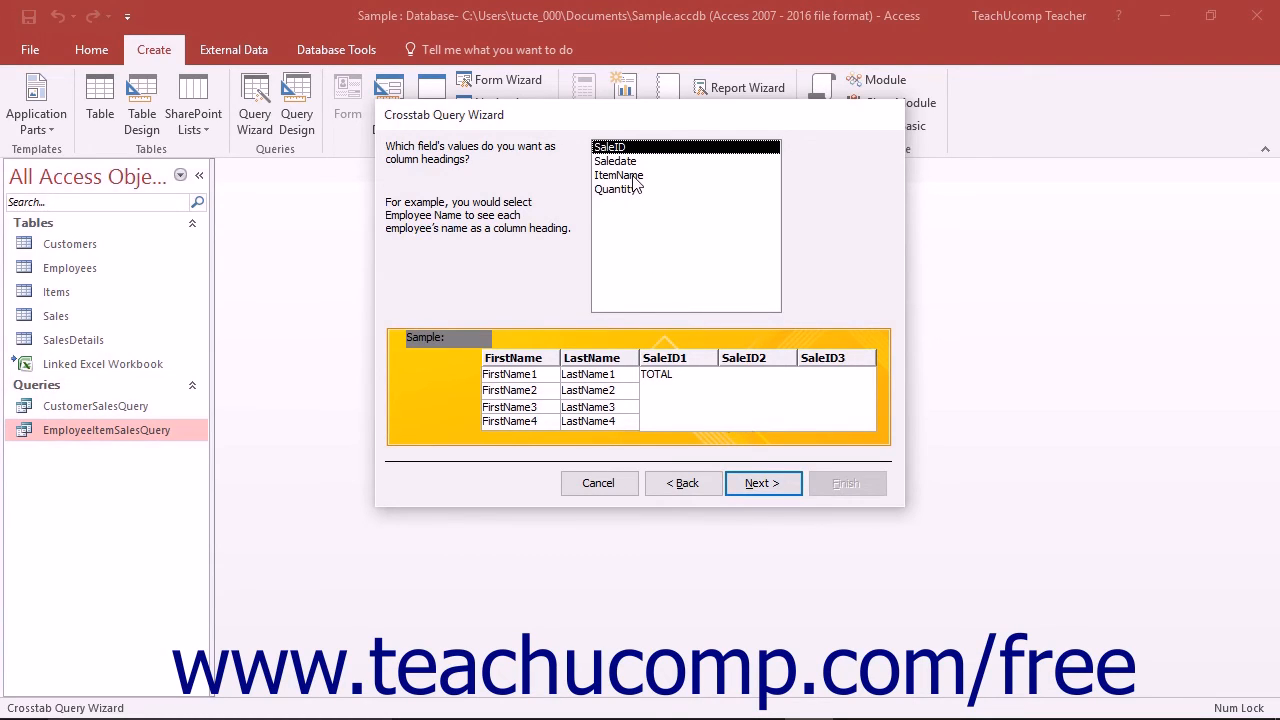
Step: Pick ItemName as the crosstab column heading field
click(618, 175)
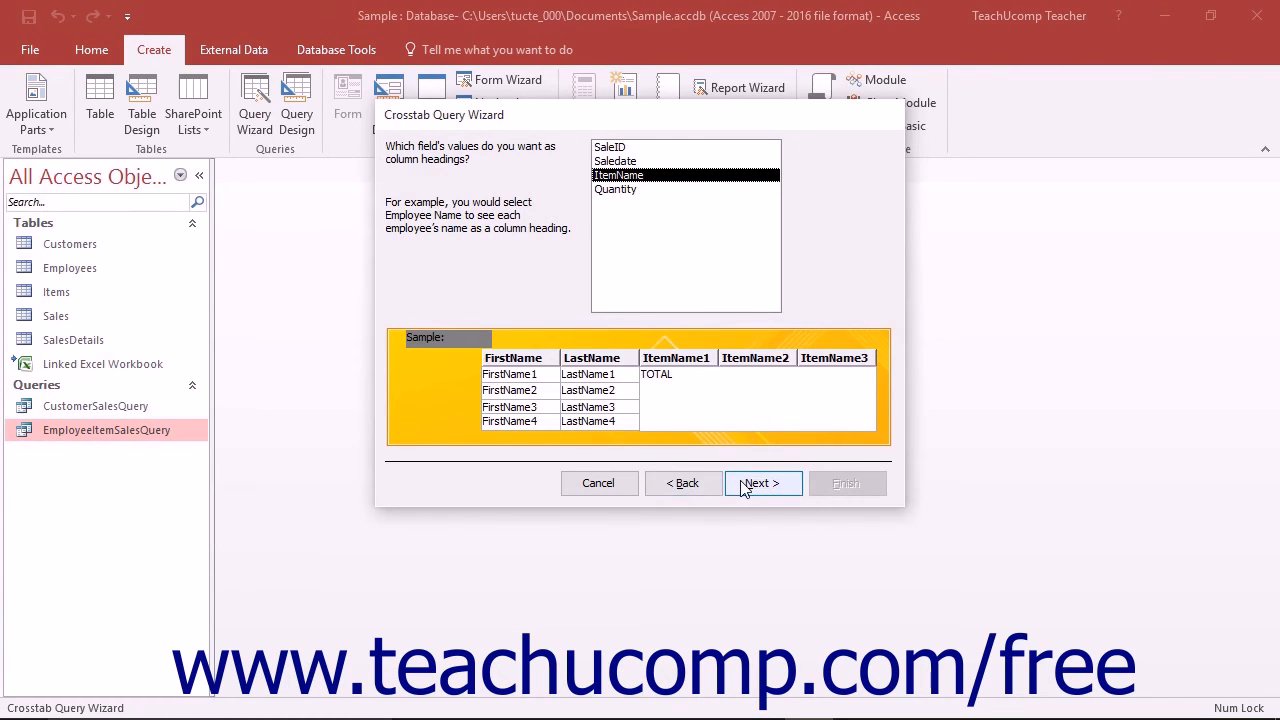
click(762, 483)
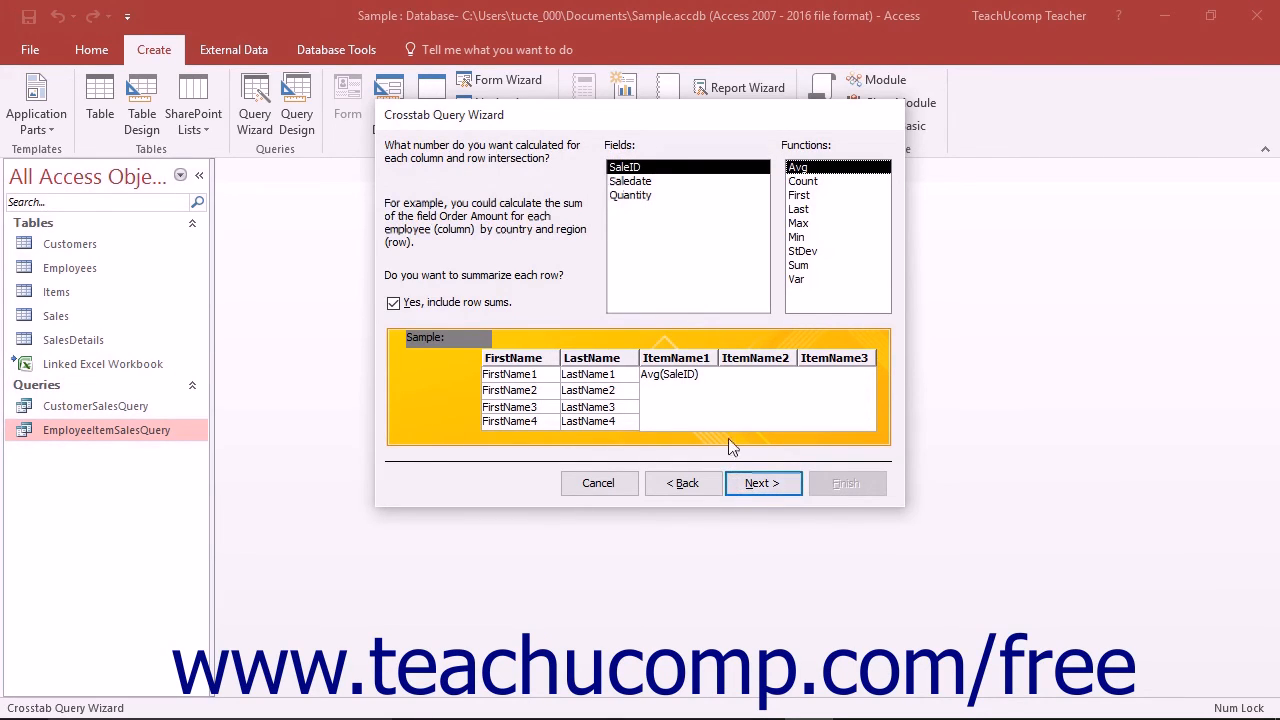
mouse_move(736, 430)
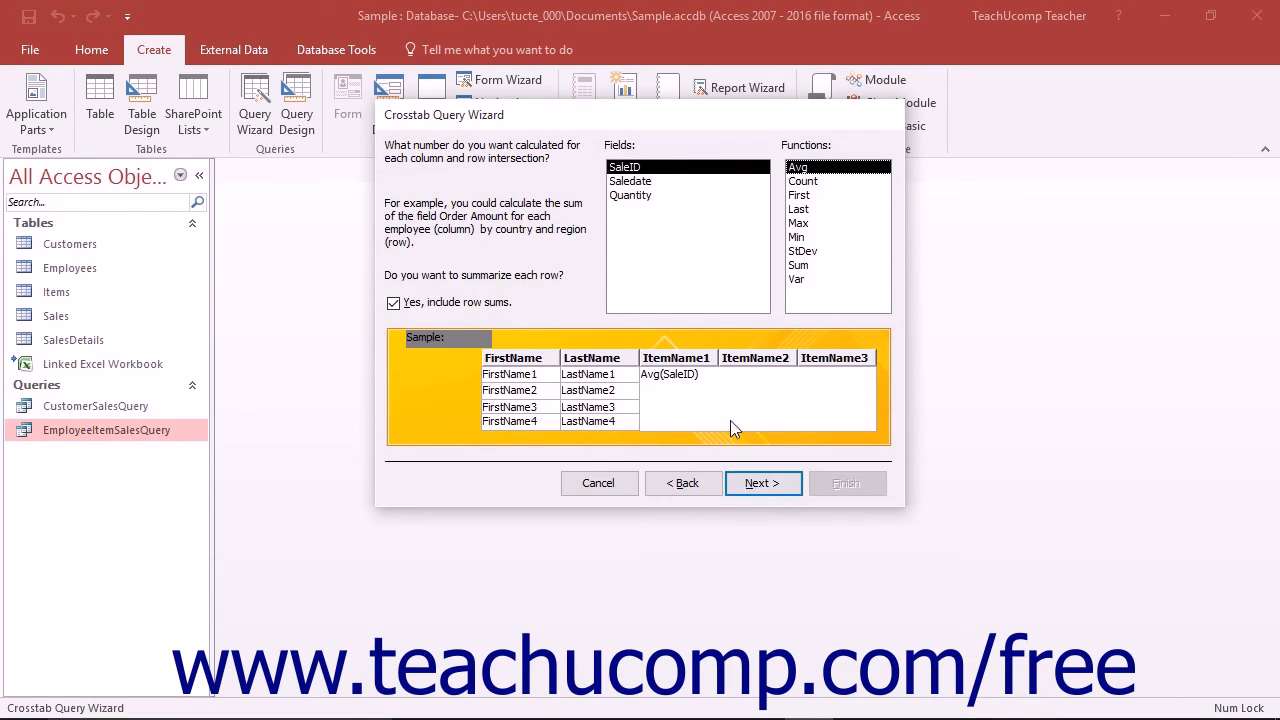
mouse_move(724, 348)
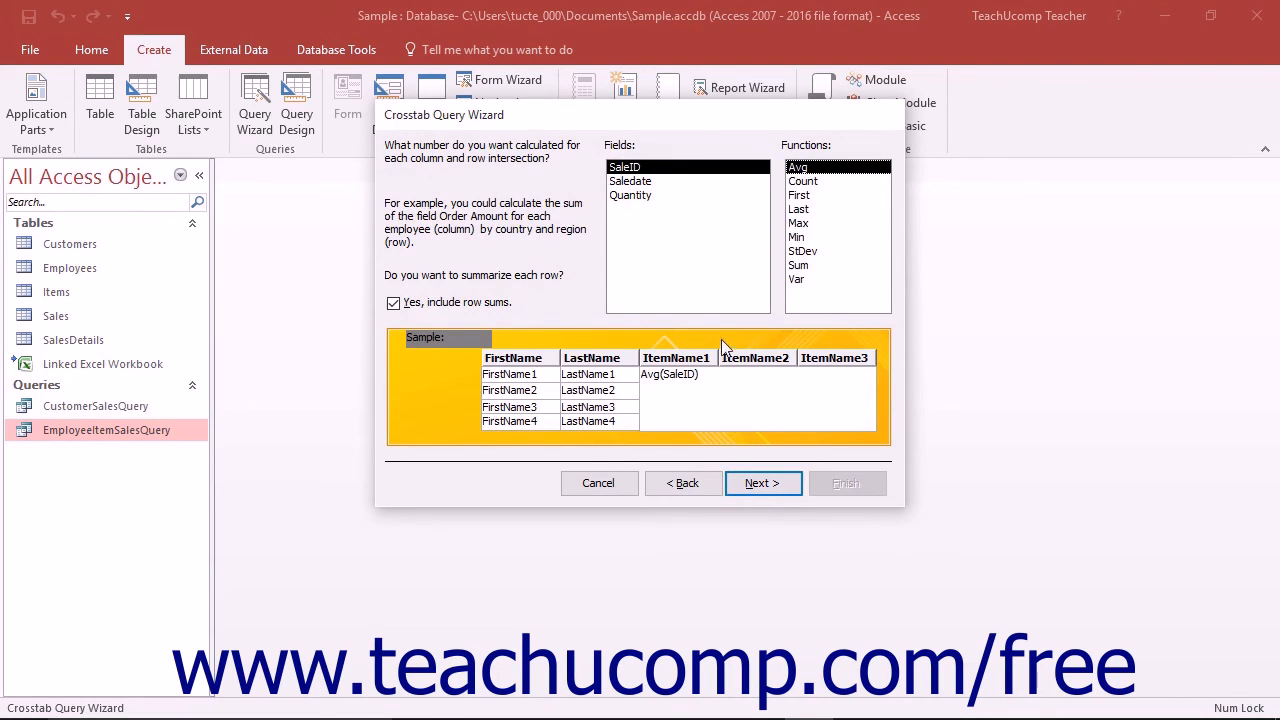
Step: Calculate Sum of Quantity at each employee–item intersection
click(632, 195)
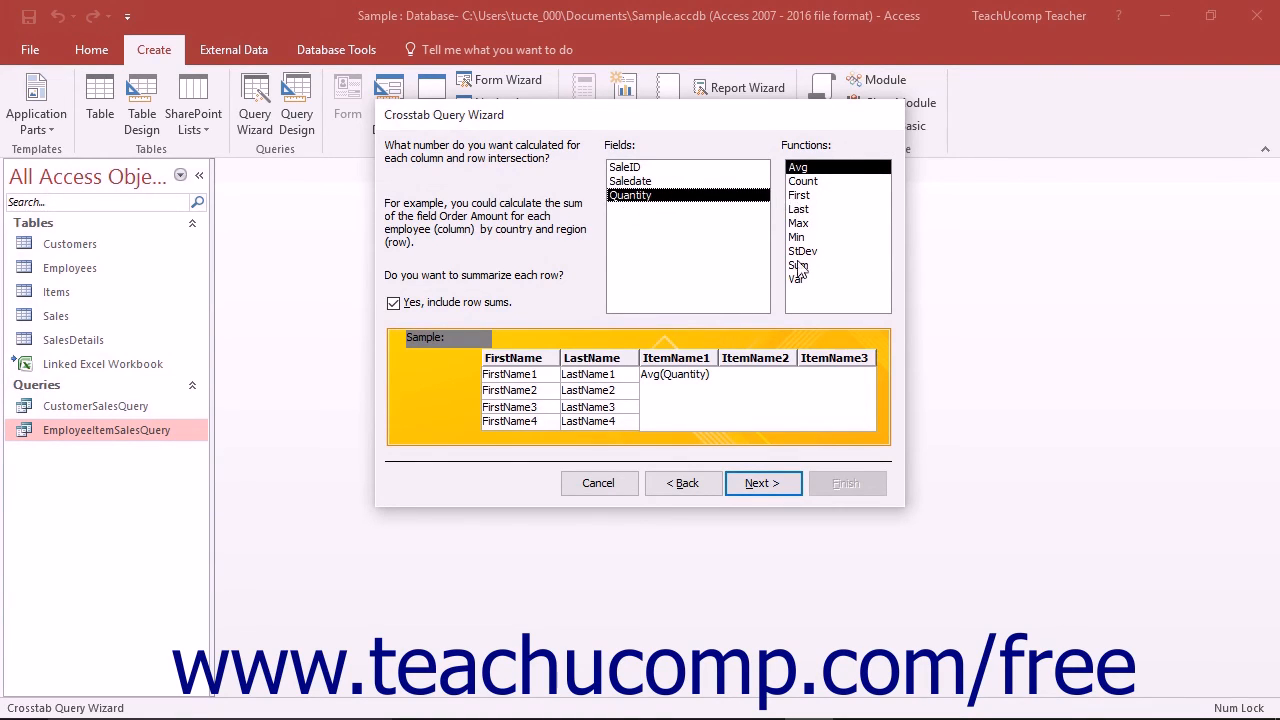
click(798, 265)
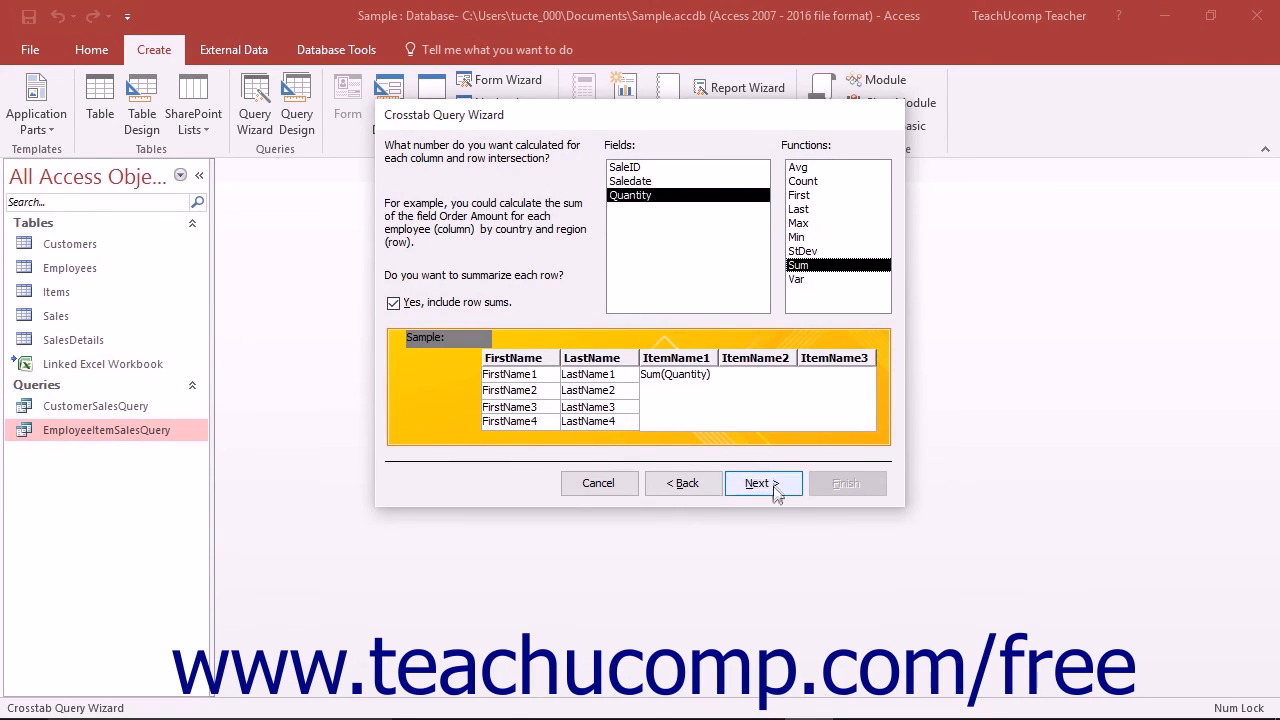
click(757, 483)
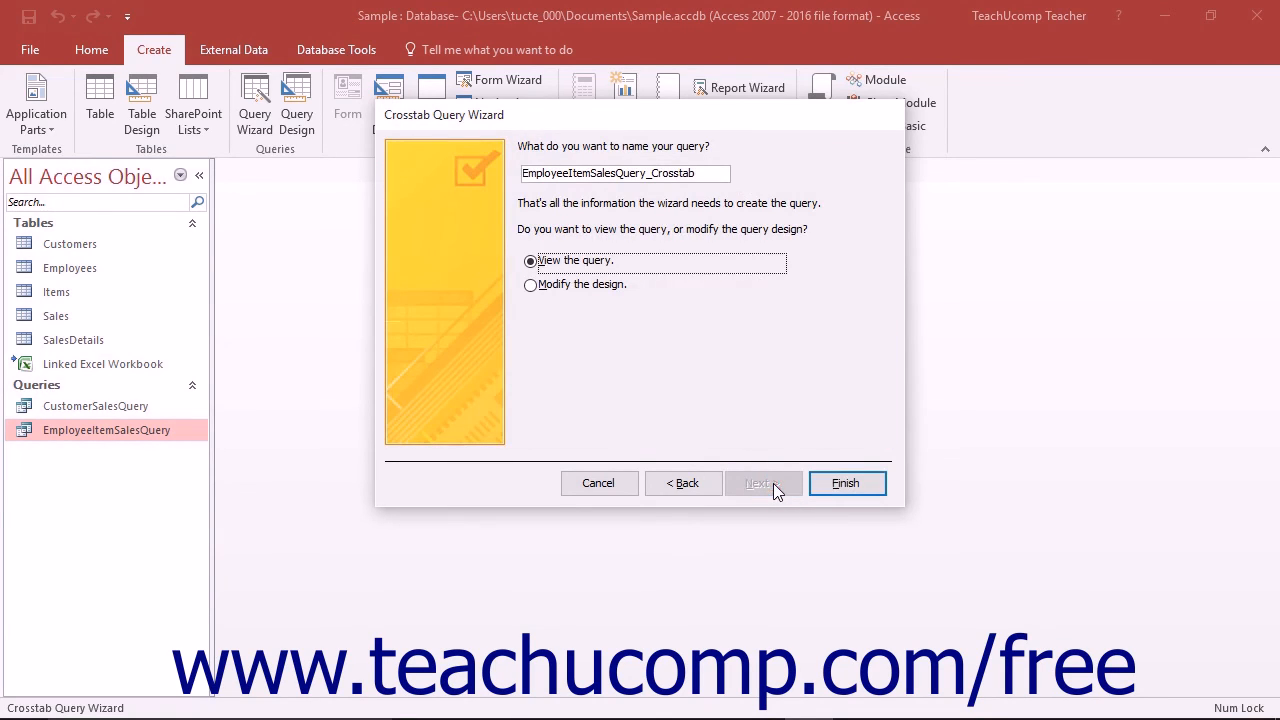